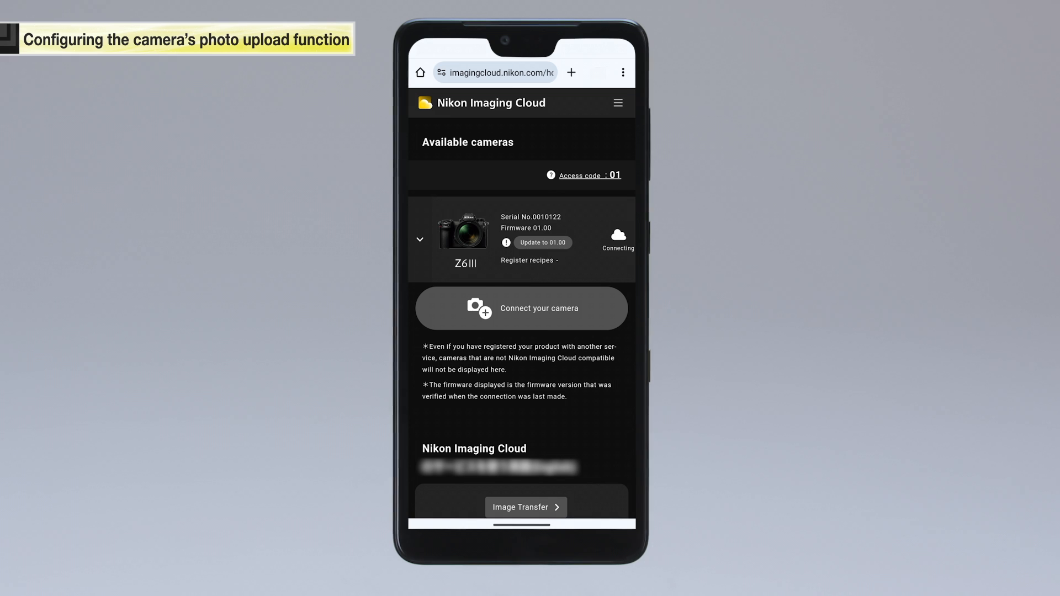
- View the temporarily stored images list showing the one JPEG photo from the Z6III
scroll(down, 3)
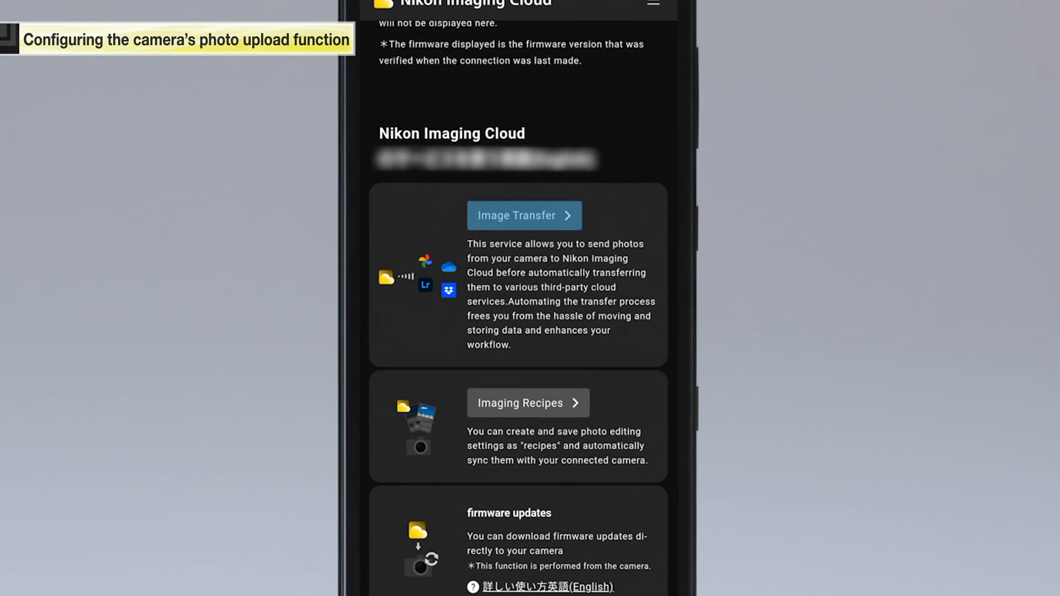
click(524, 215)
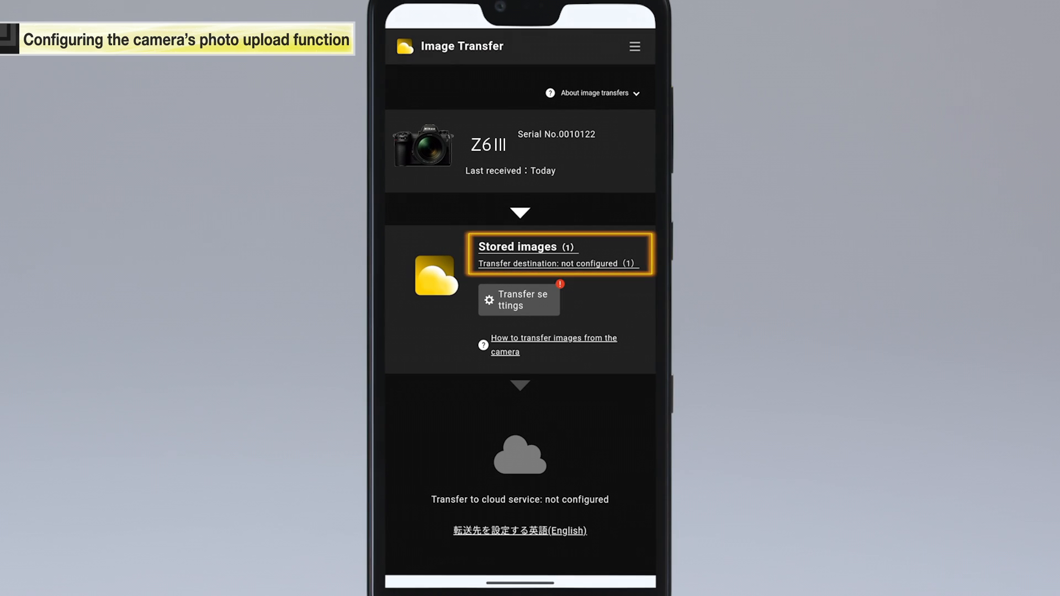
click(528, 246)
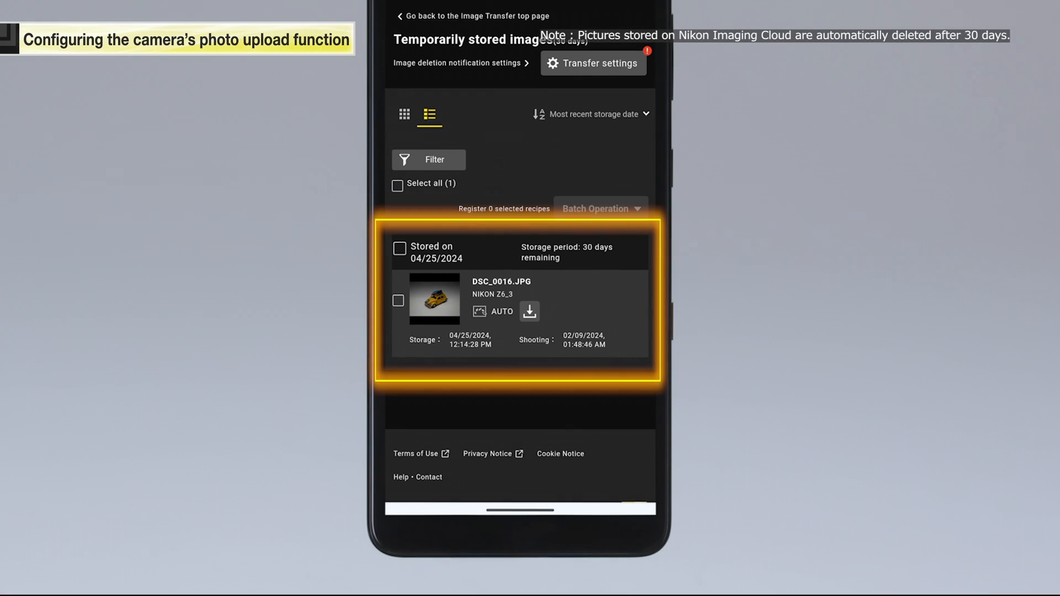
click(474, 15)
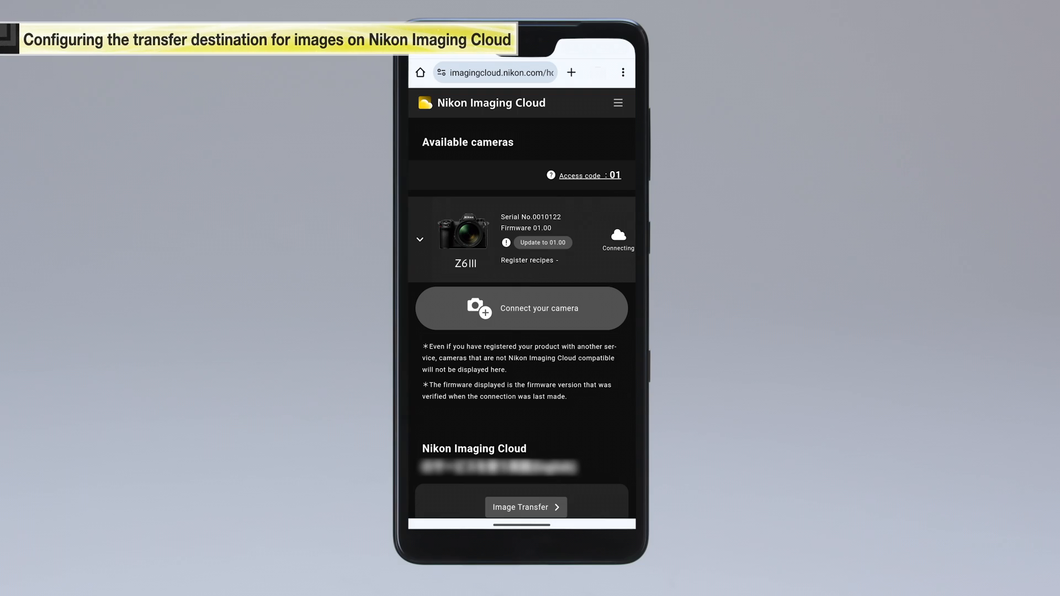
- Reach the Image Transfer Settings page listing linkable external storage services
scroll(down, 3)
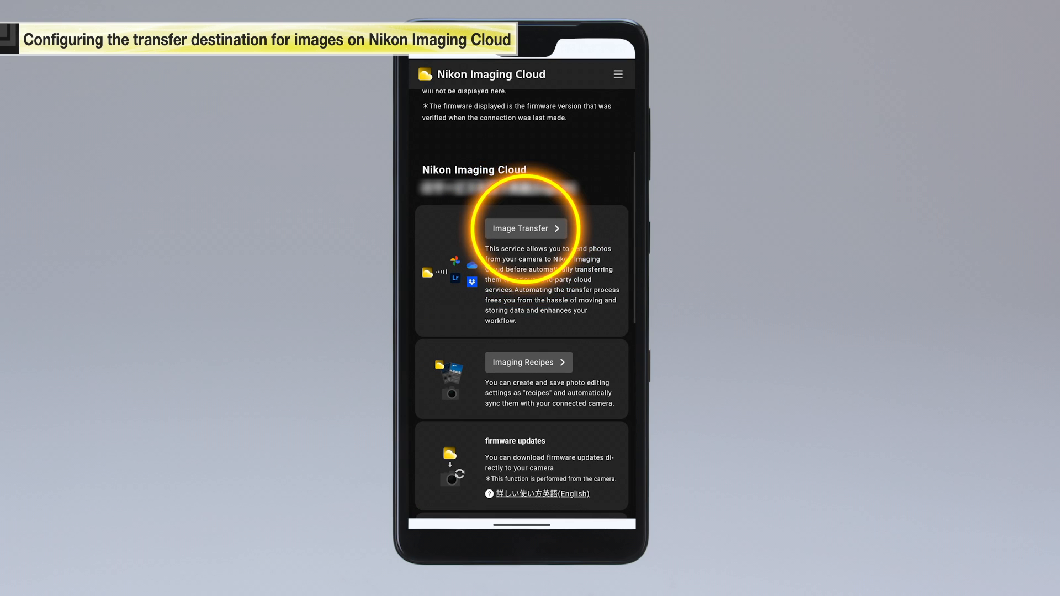
click(526, 228)
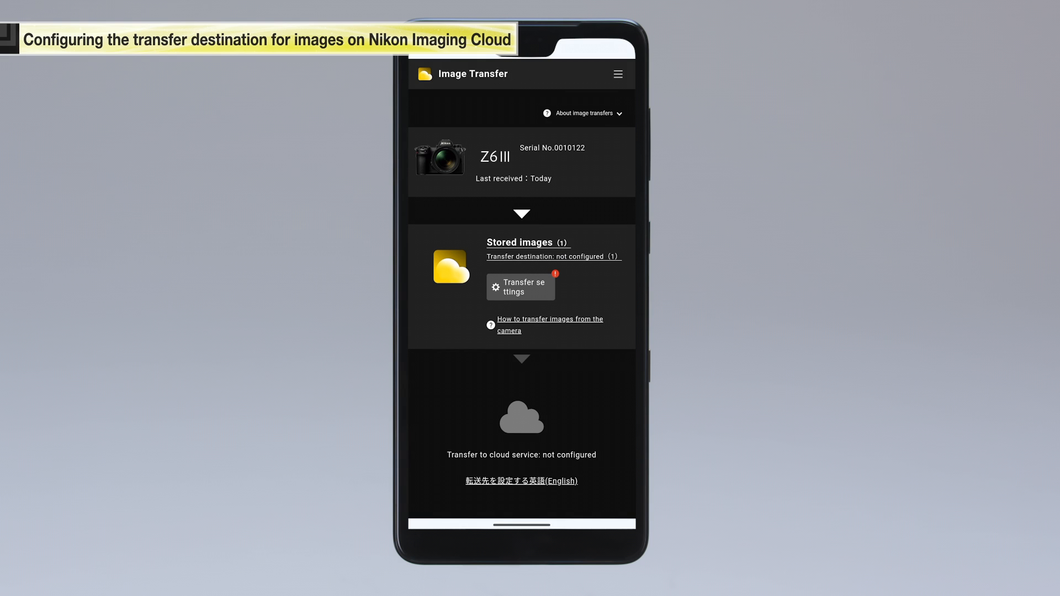
click(520, 287)
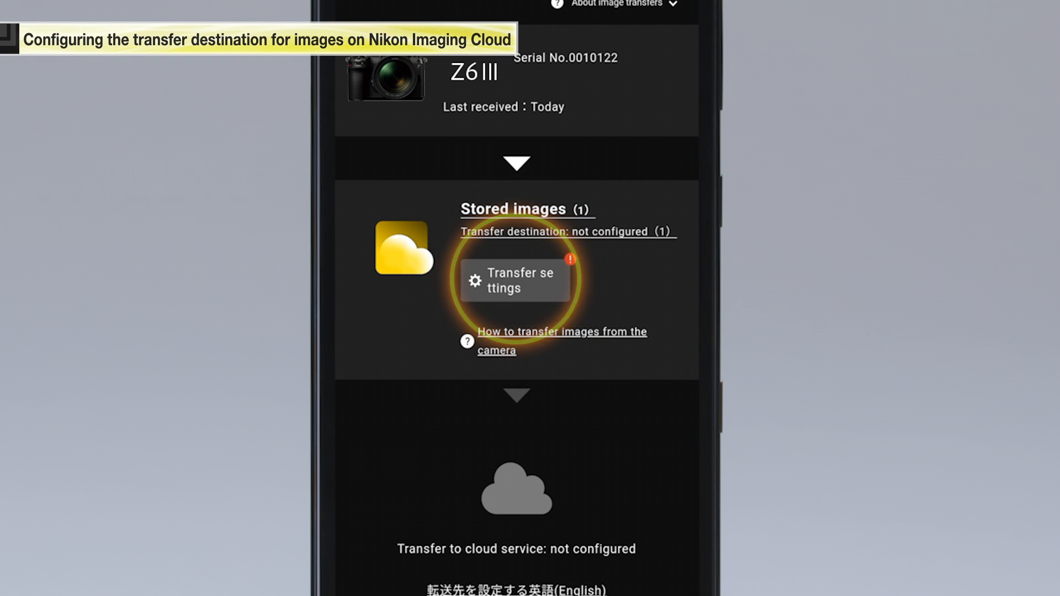
click(514, 281)
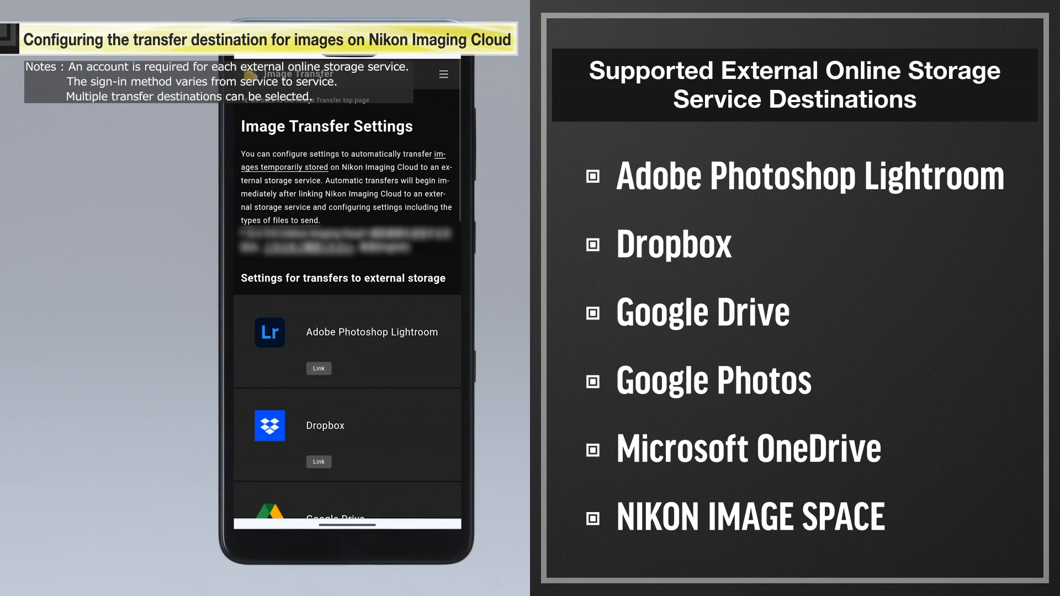
- Link NIKON IMAGE SPACE as a transfer destination, leaving the no-file-types warning shown
scroll(down, 3)
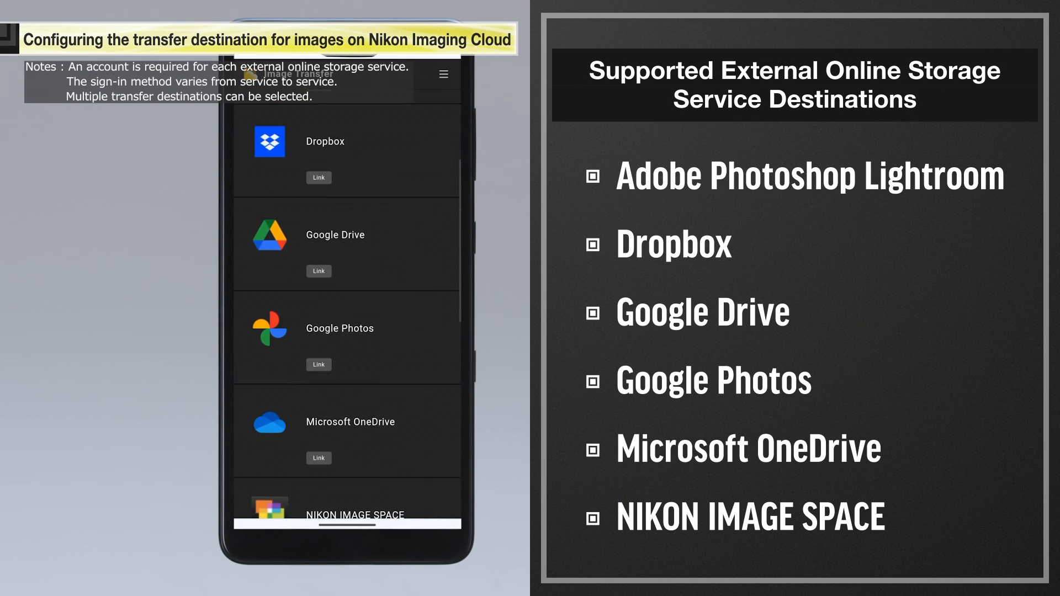
scroll(down, 3)
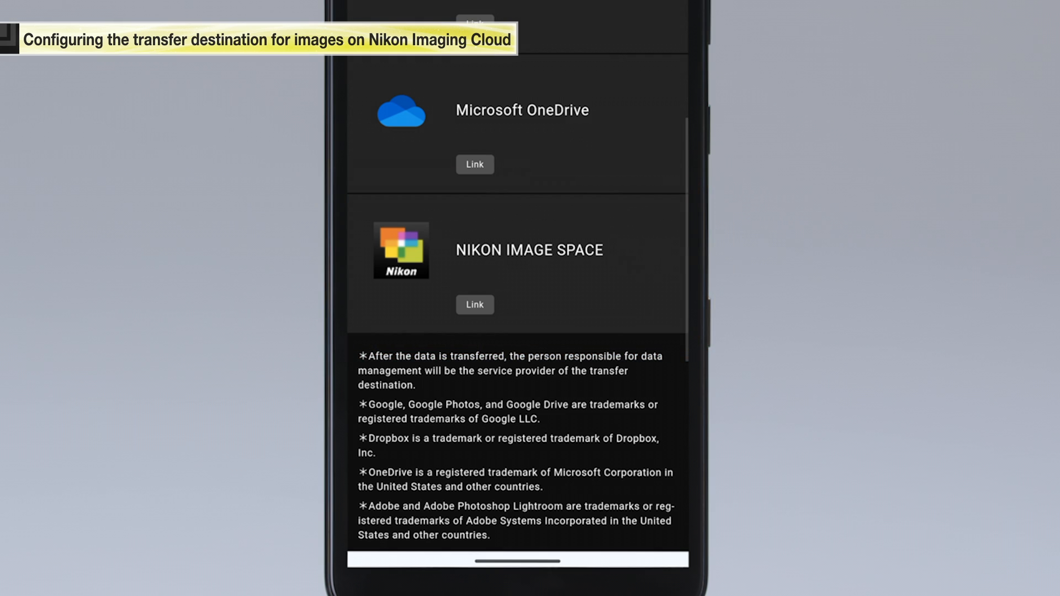
click(474, 305)
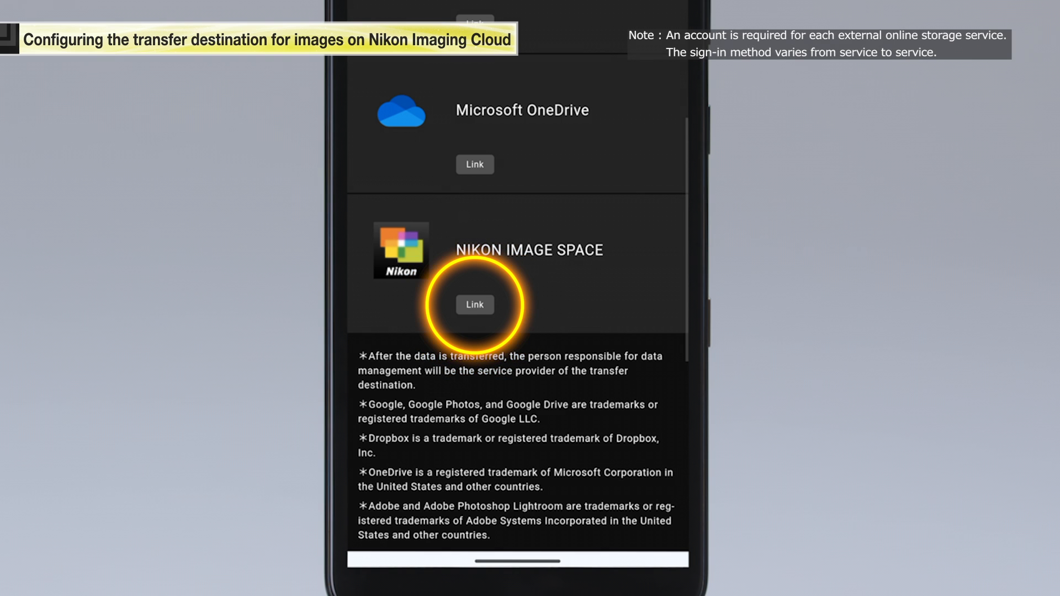
click(474, 305)
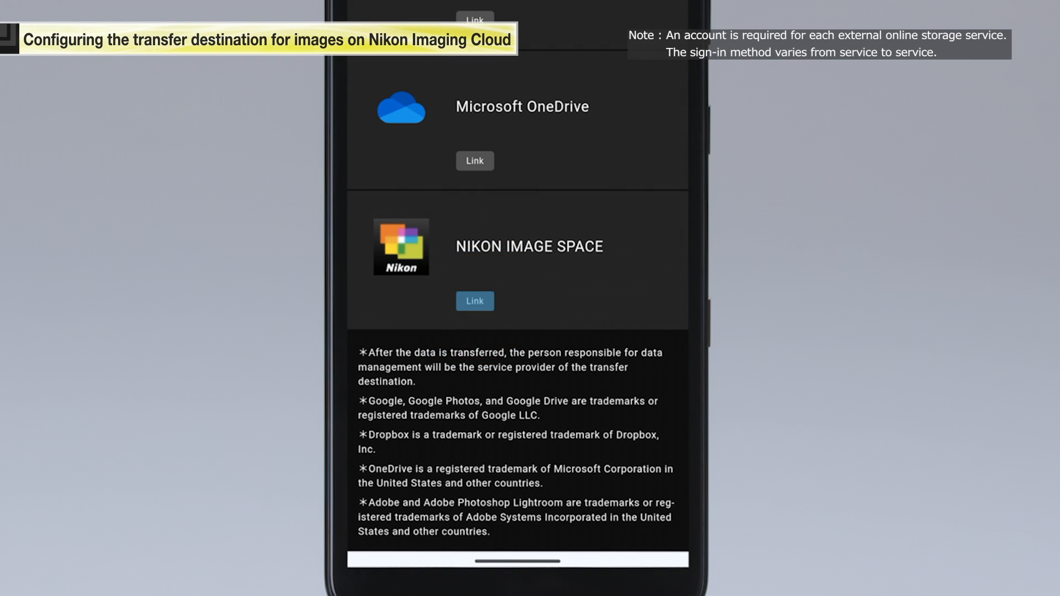
click(474, 300)
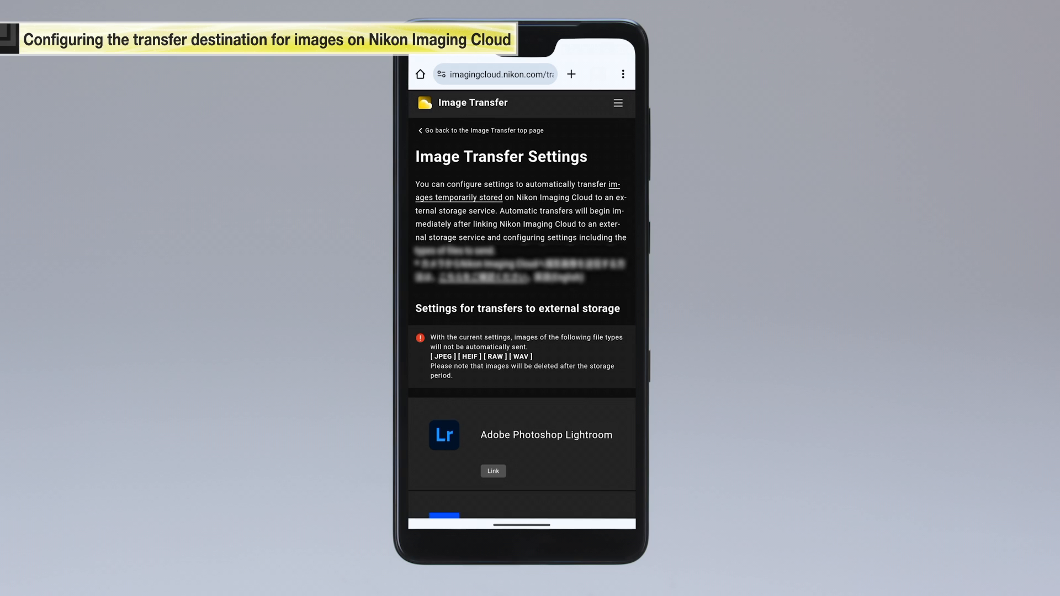
- Enable Send automatically for NIKON IMAGE SPACE with JPEG checked and RAW left off
scroll(down, 3)
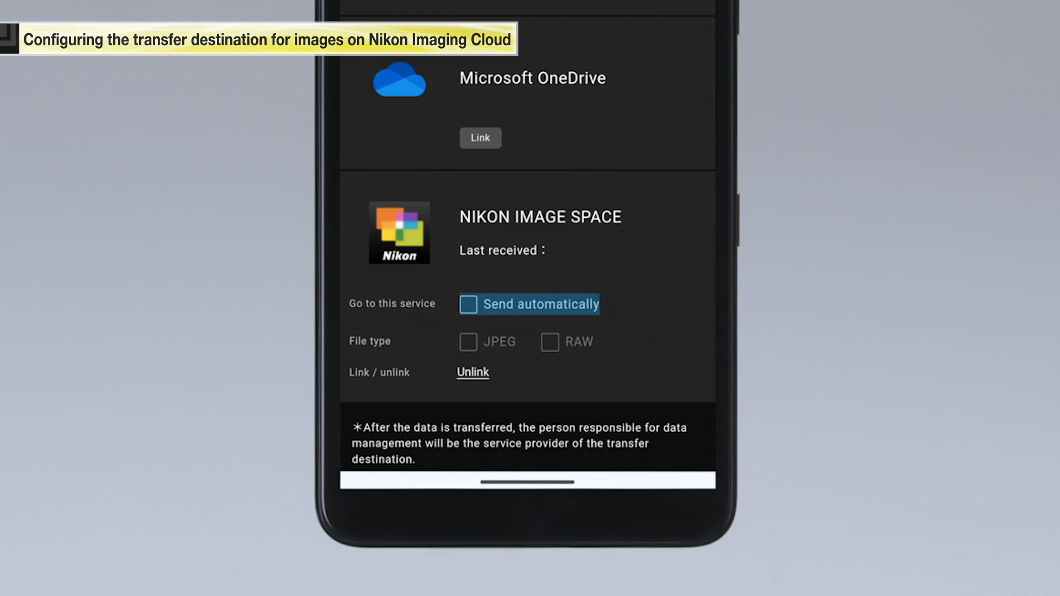
click(469, 305)
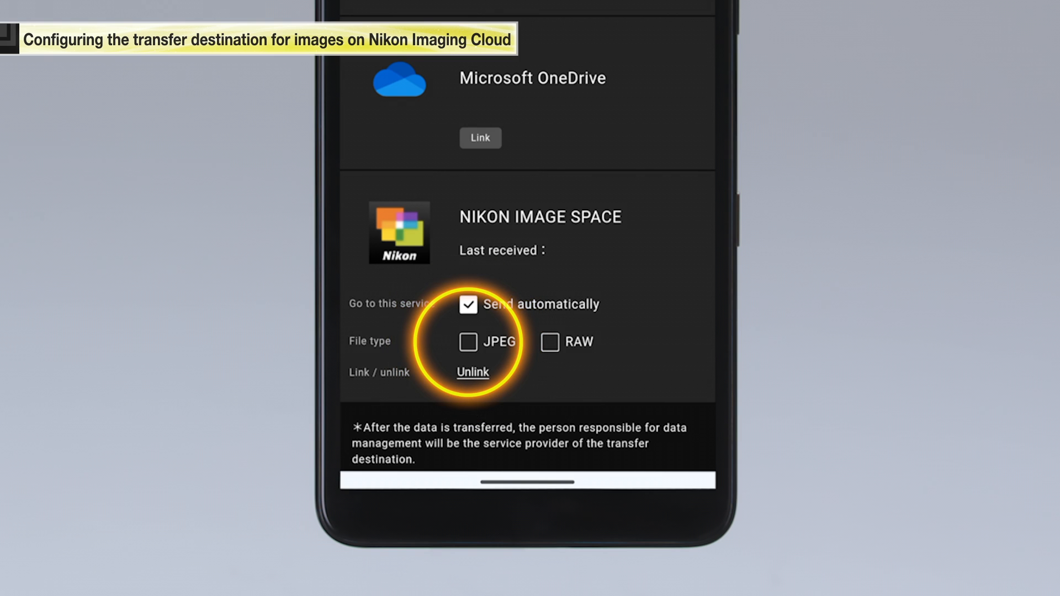
click(468, 341)
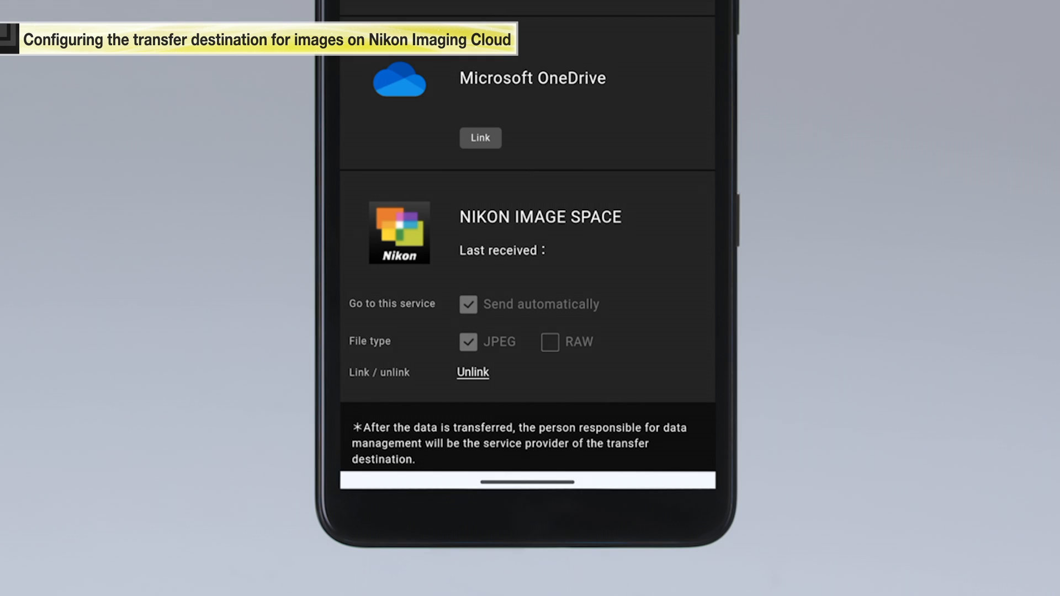